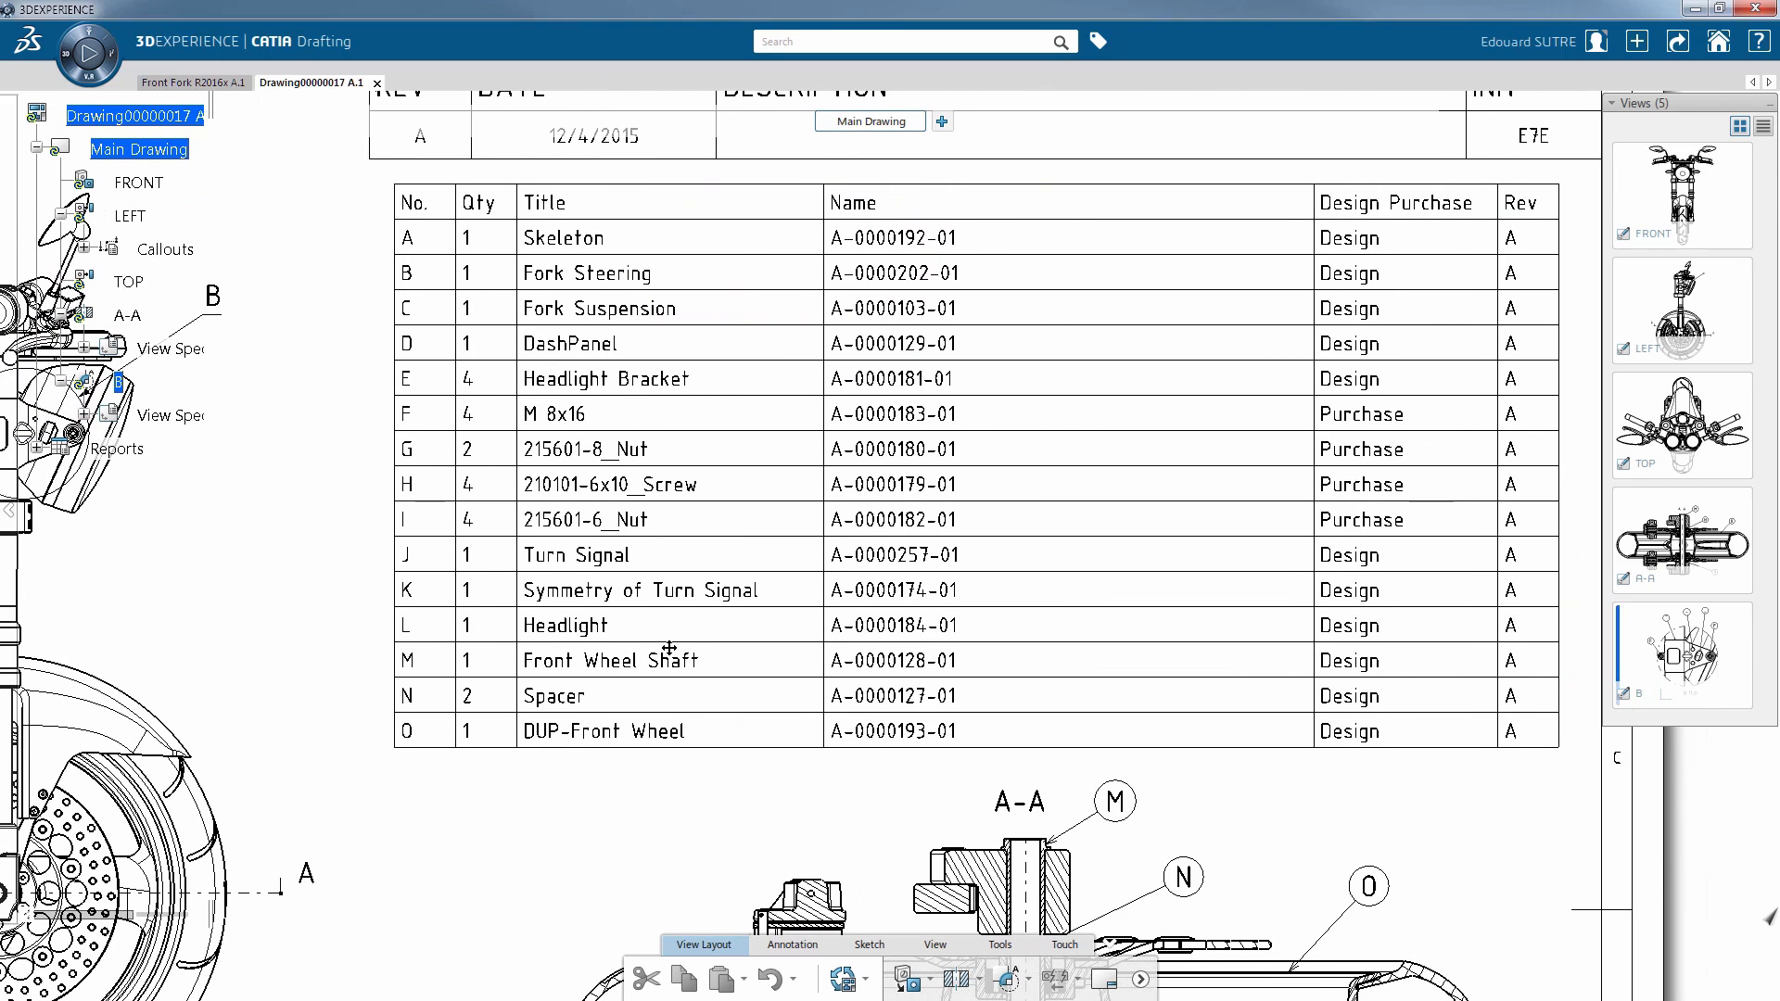
pyautogui.moveTo(1100, 370)
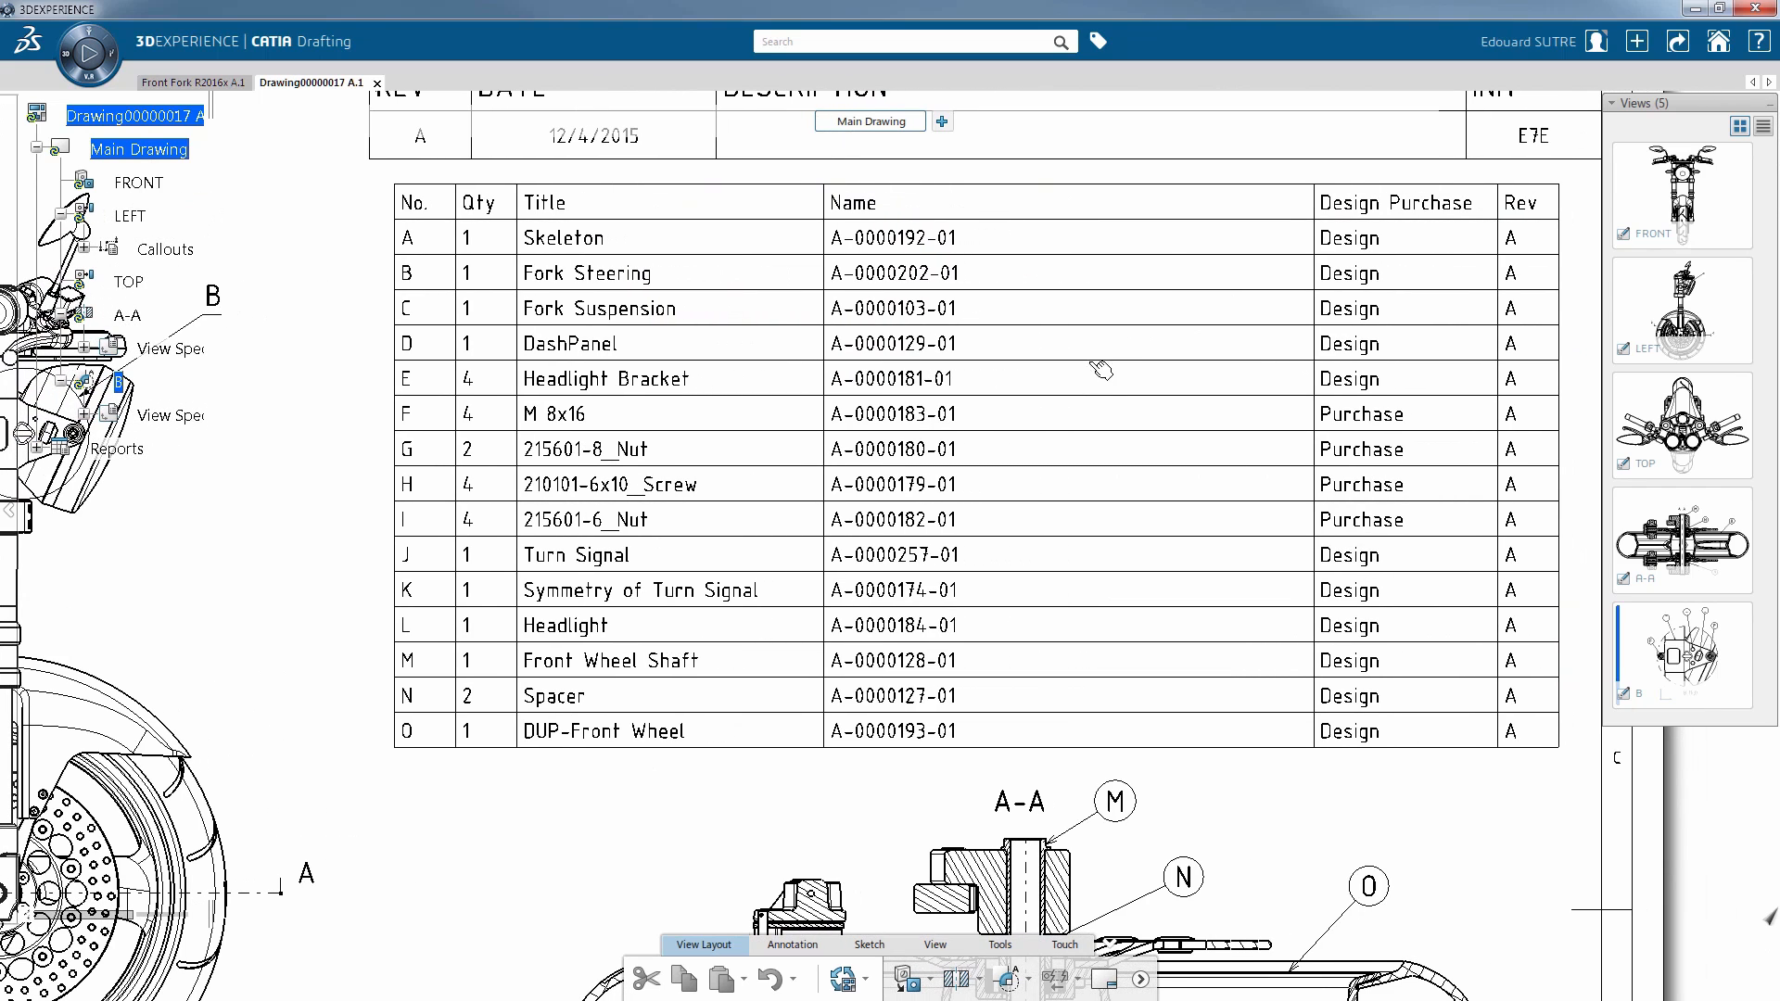
# Step: Update the bill of material table to remove Skeleton, add Brake Fluid, and reletter parts
pyautogui.rightClick(1101, 370)
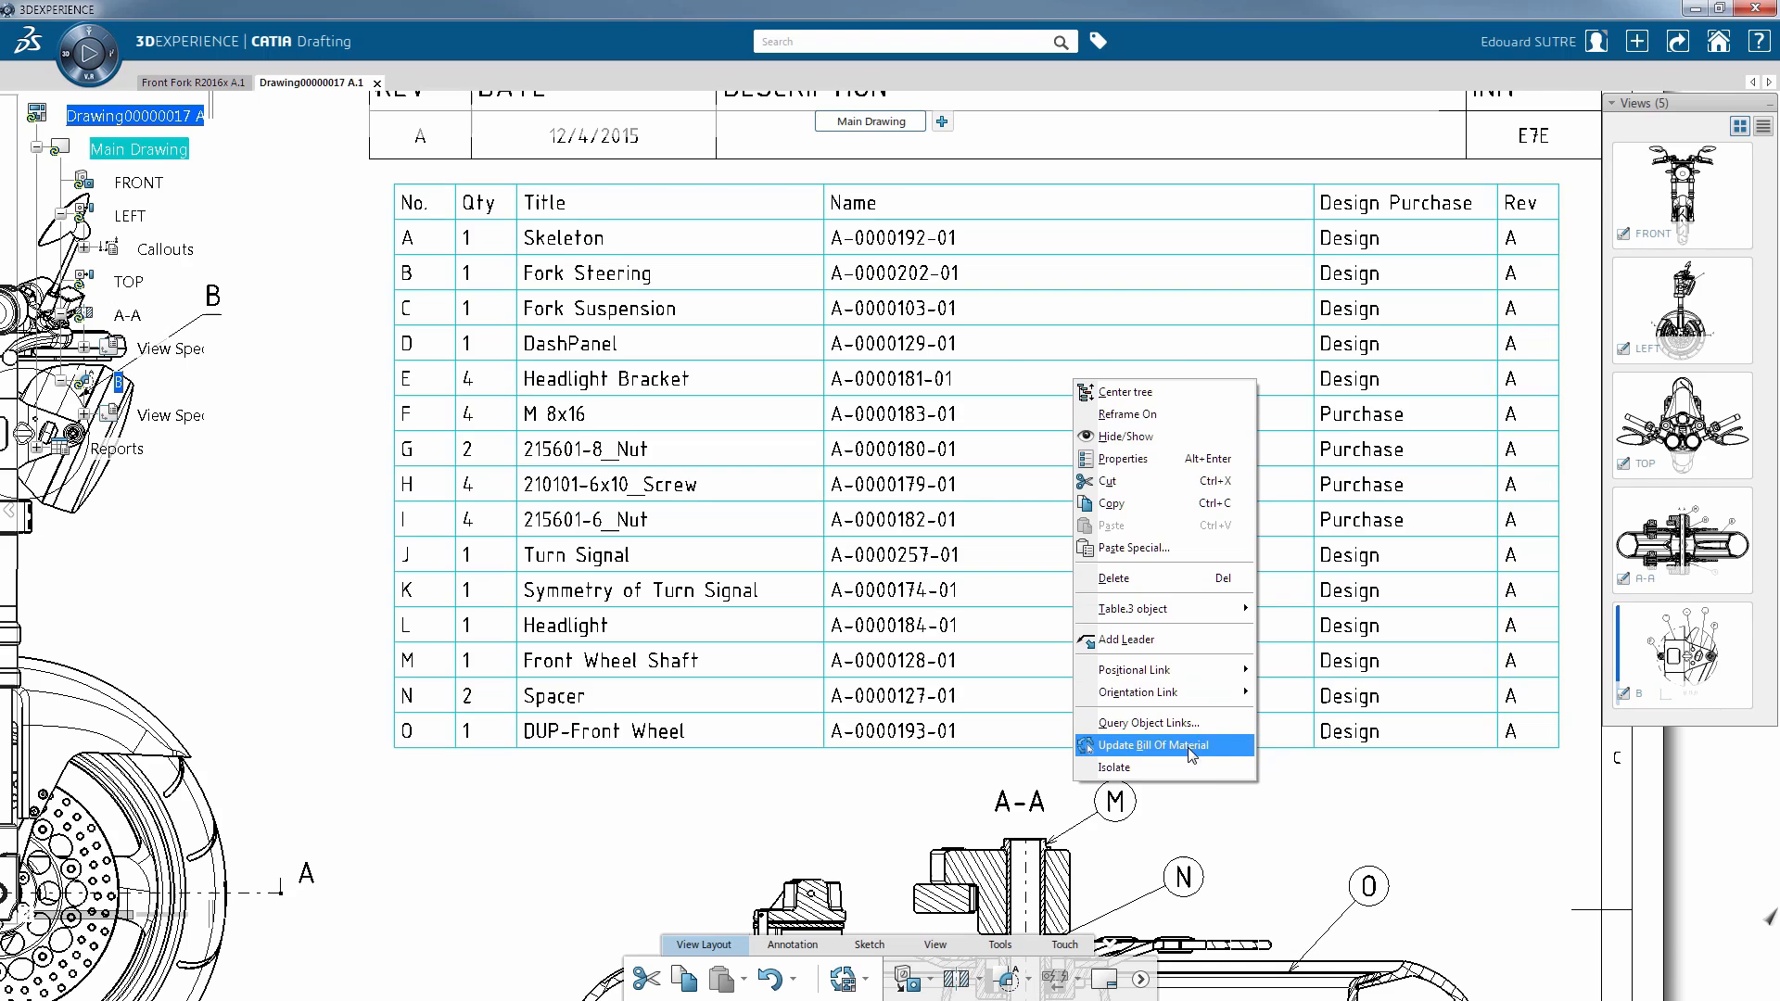
pyautogui.click(1152, 745)
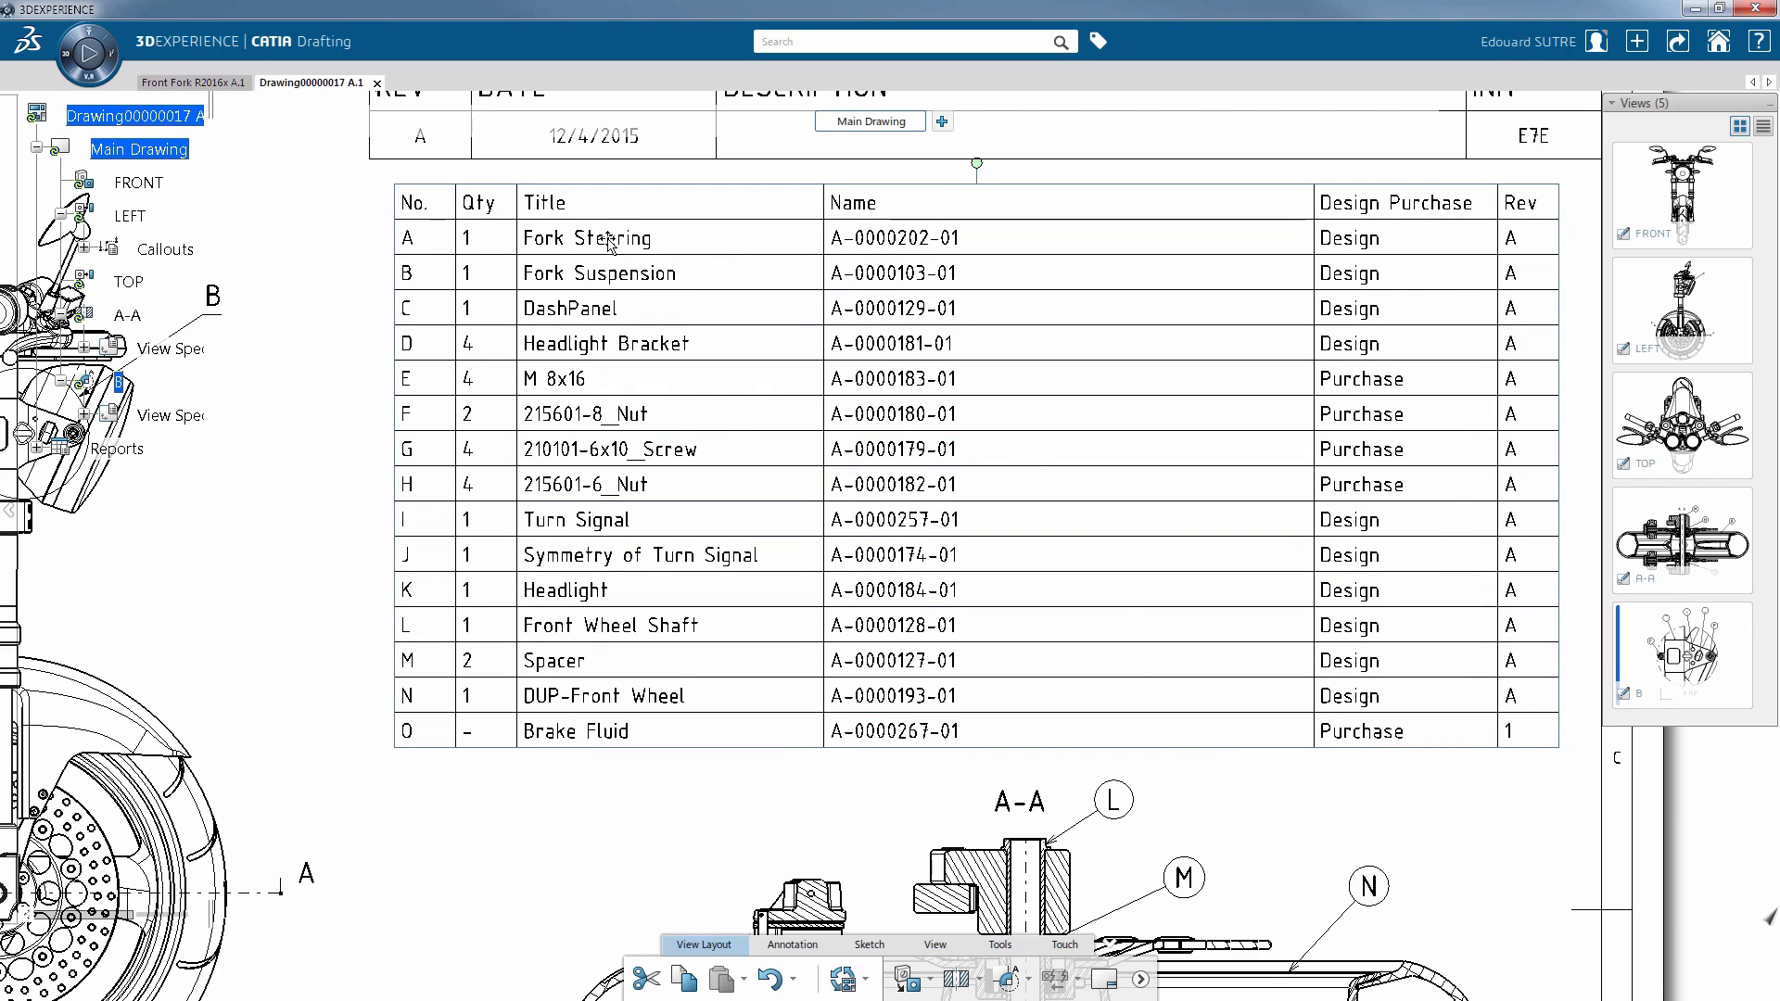
pyautogui.moveTo(602, 434)
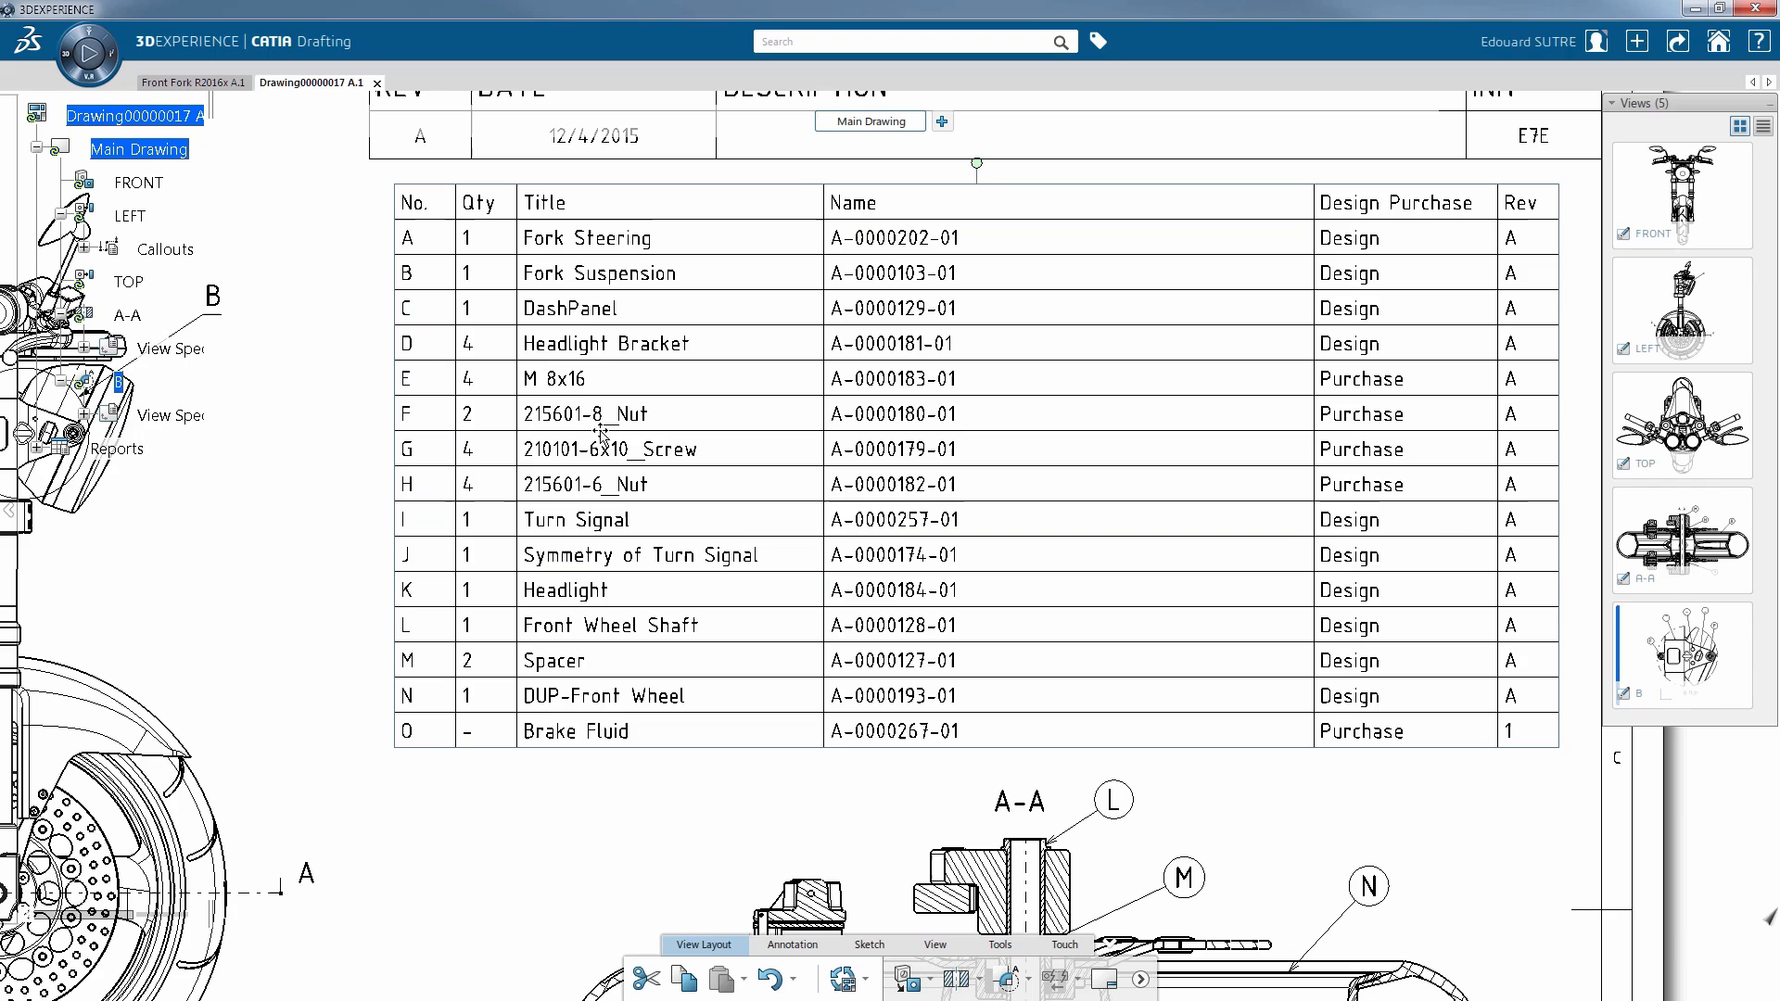
pyautogui.moveTo(620, 633)
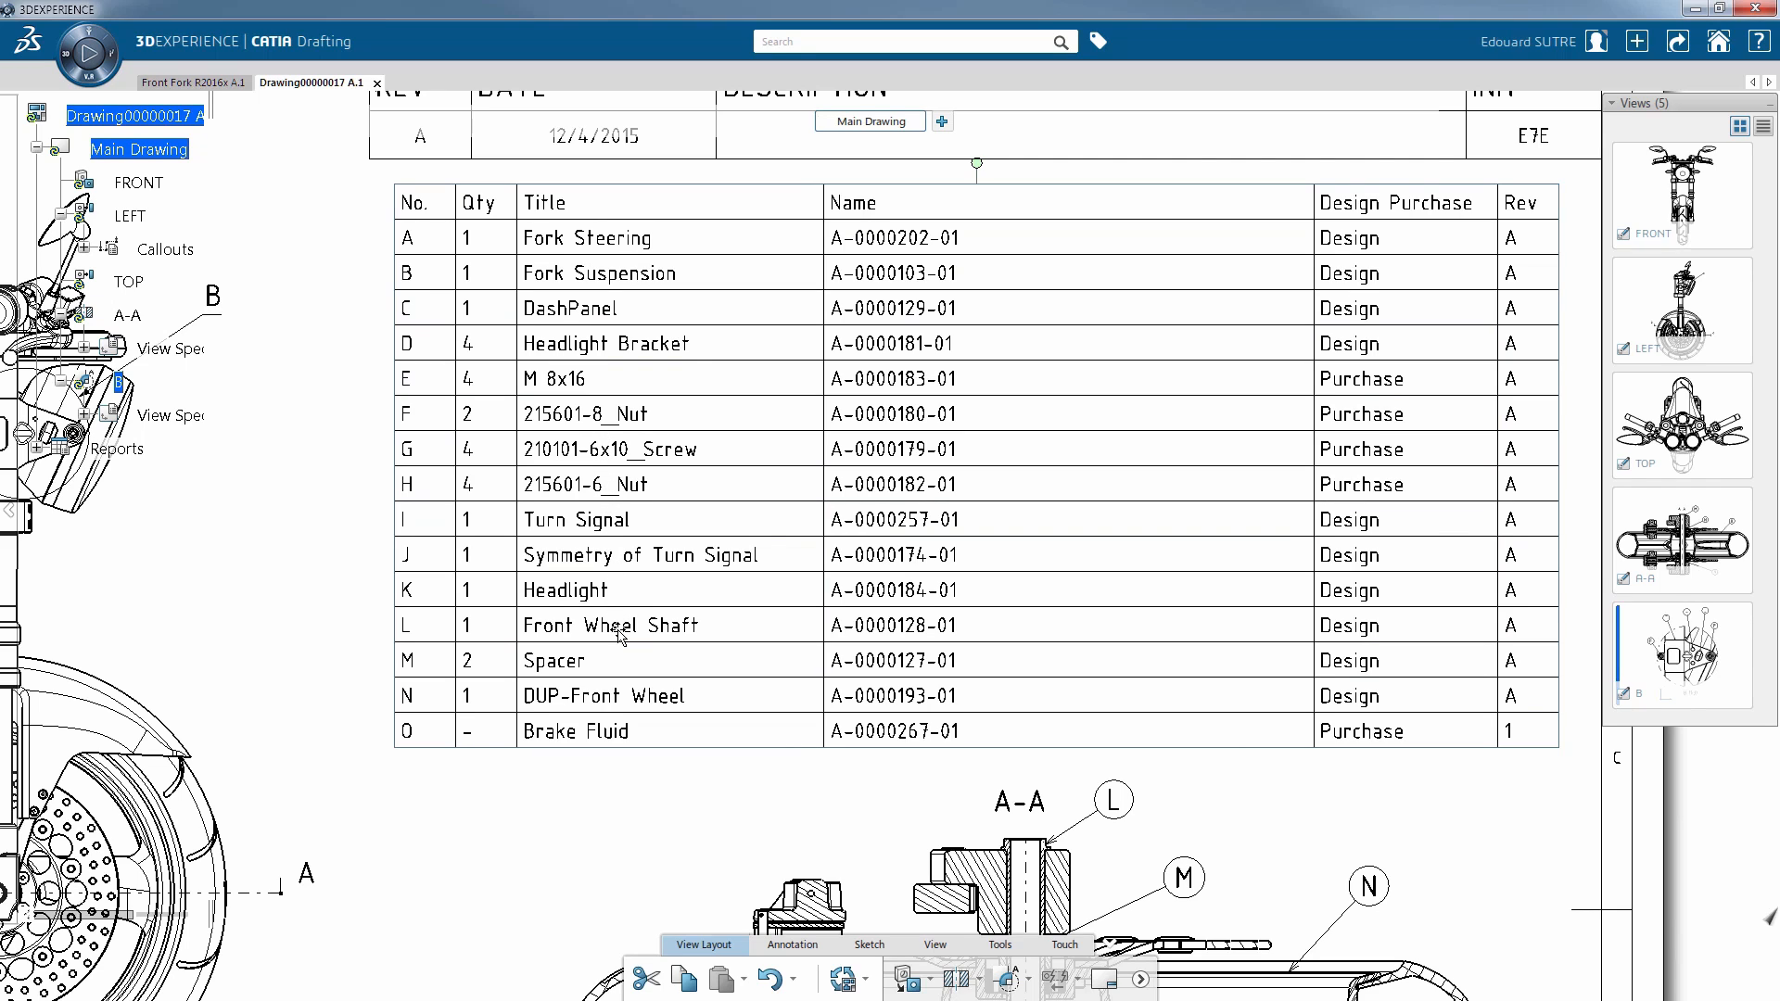